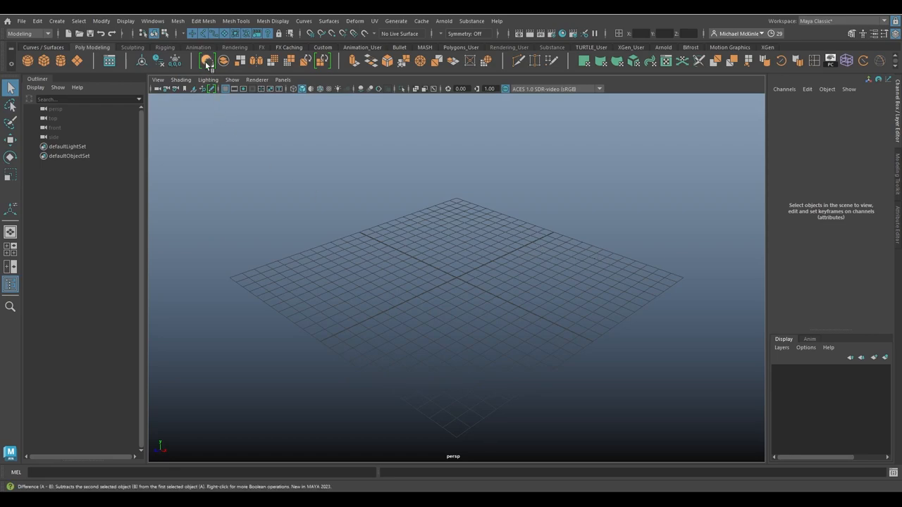
Bring up the Edit Mesh menu of mesh-editing commands.
click(203, 22)
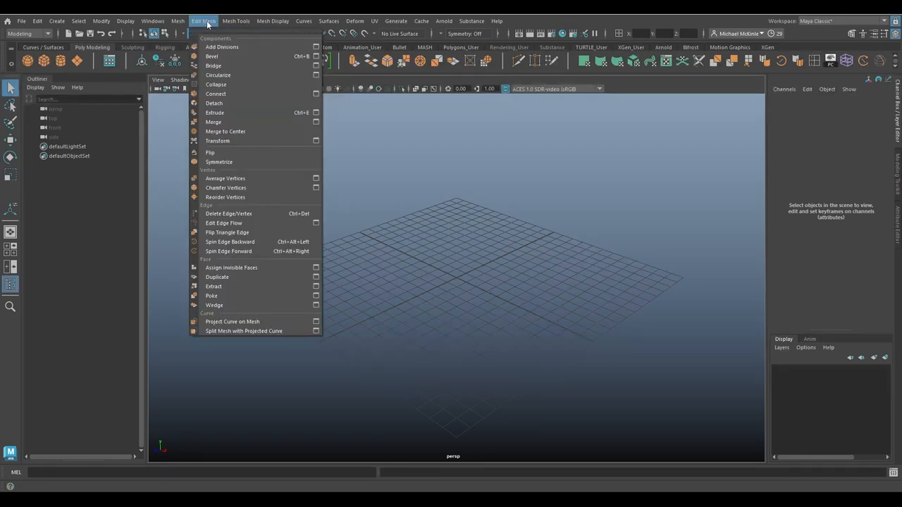
mouse_move(225, 188)
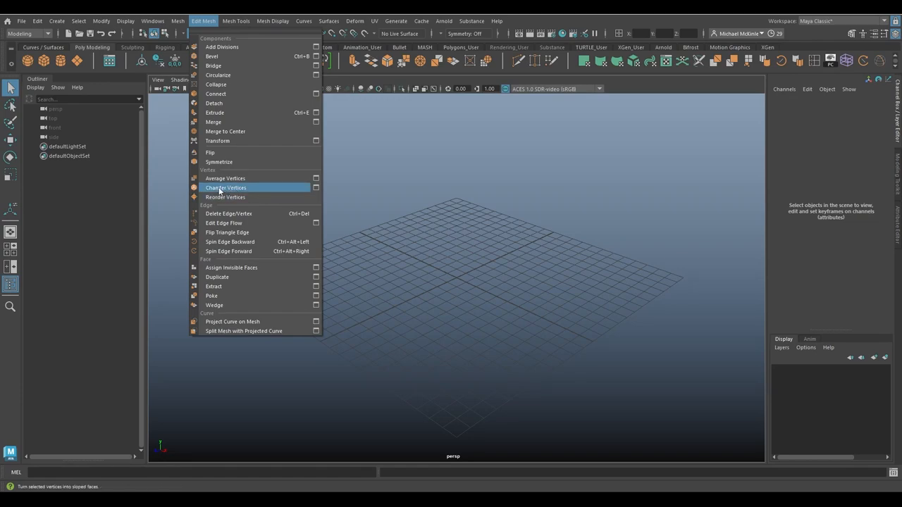
mouse_move(248, 192)
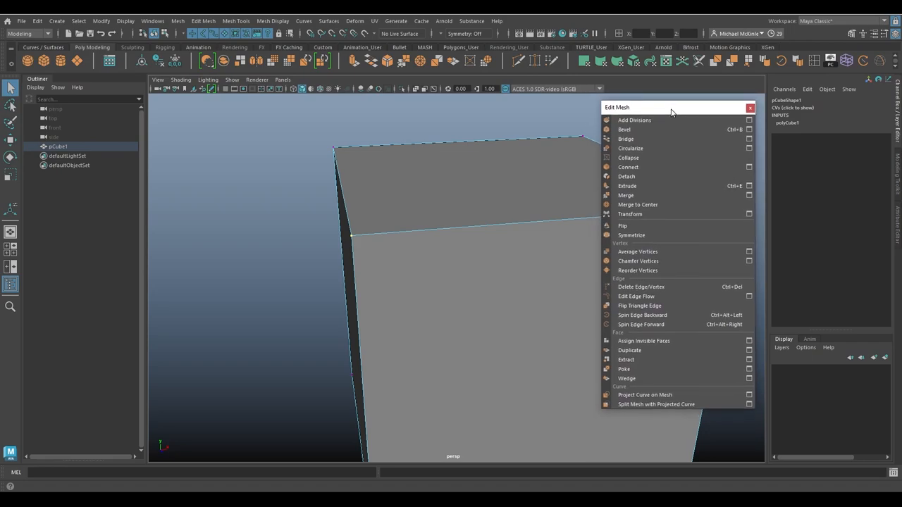
mouse_move(639, 259)
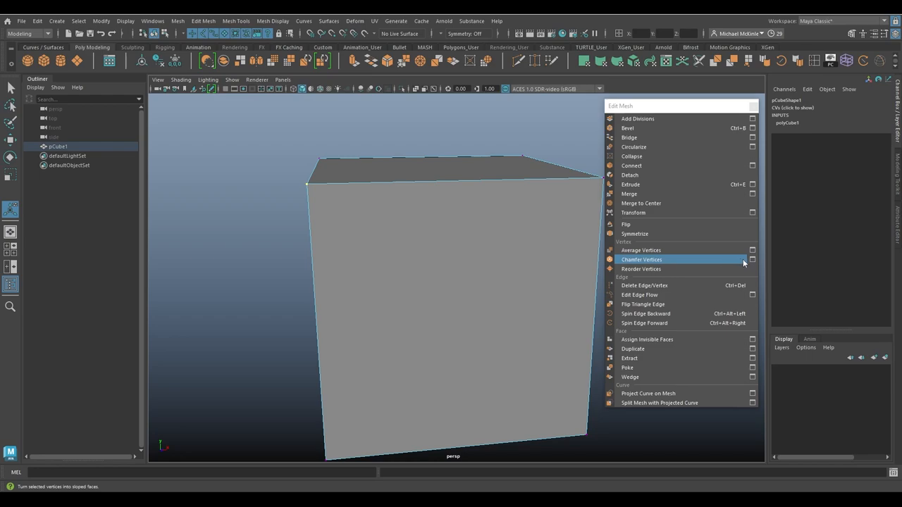
Bring up the Chamfer Vertices option box for the selected top vertex.
click(753, 260)
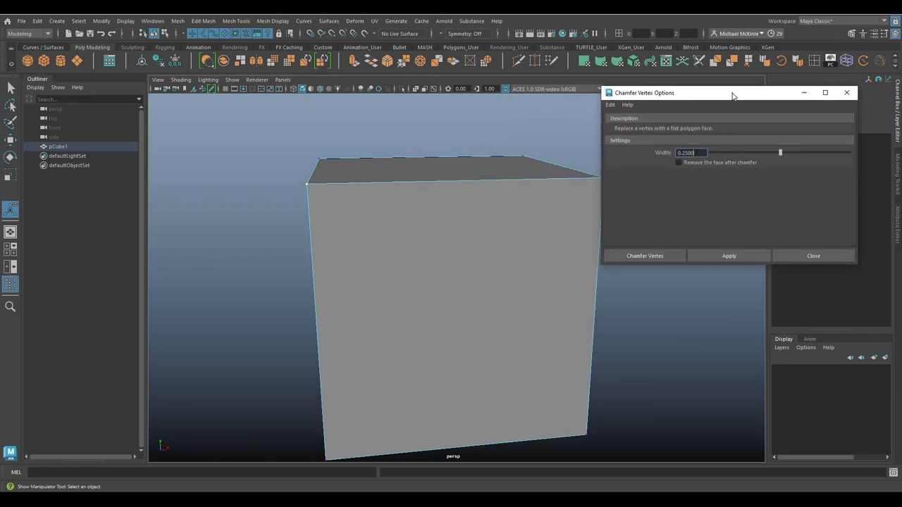
click(620, 101)
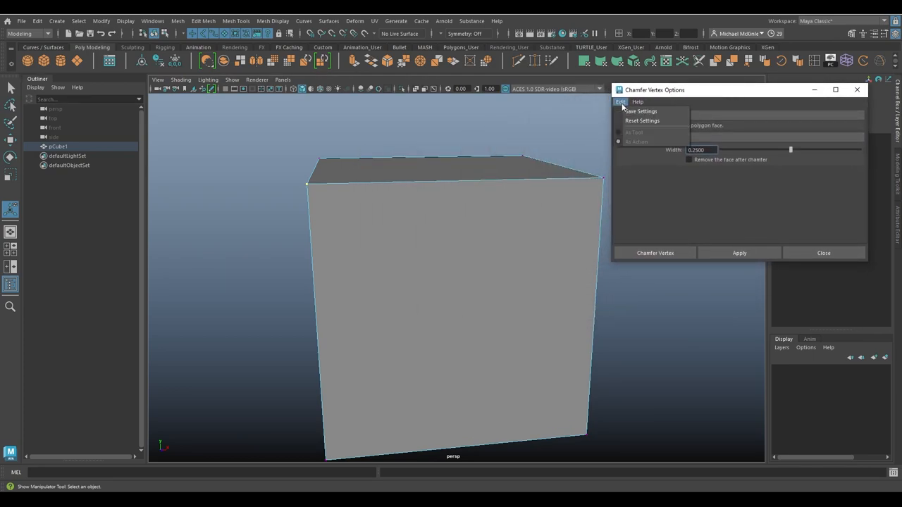
click(713, 214)
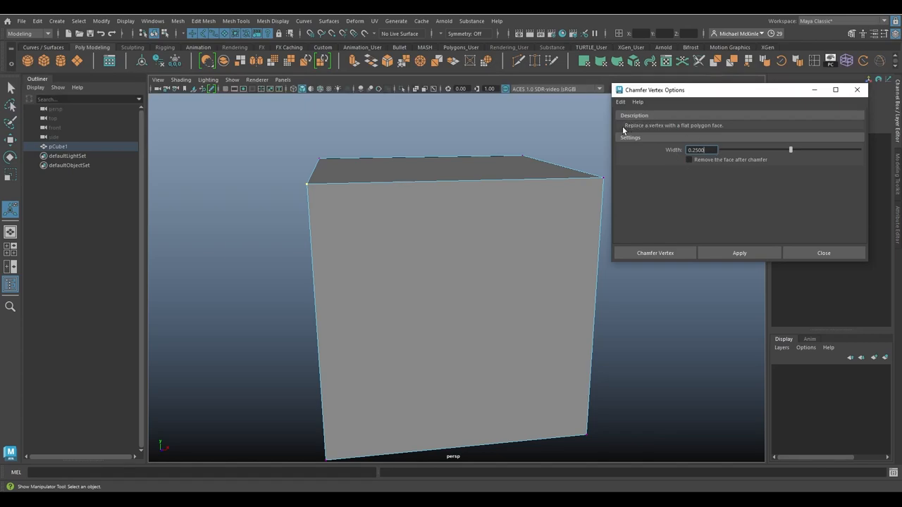
mouse_move(702, 131)
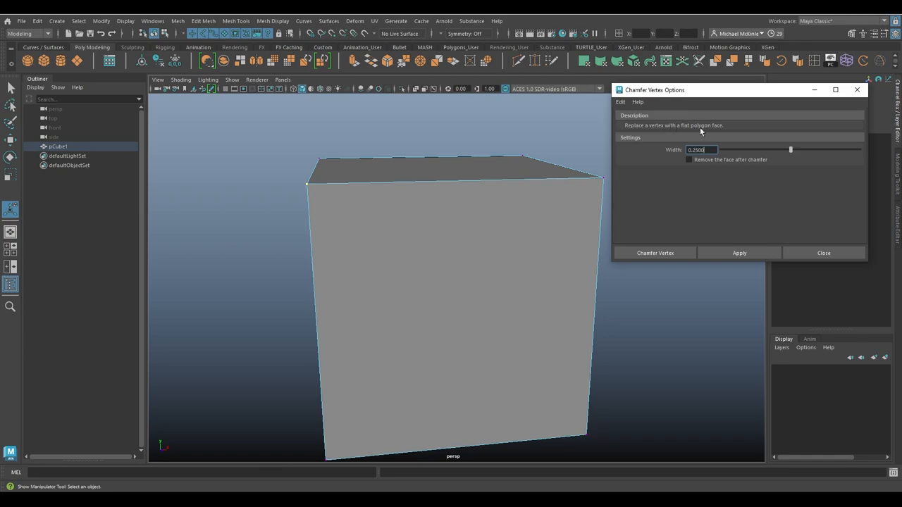
mouse_move(684, 156)
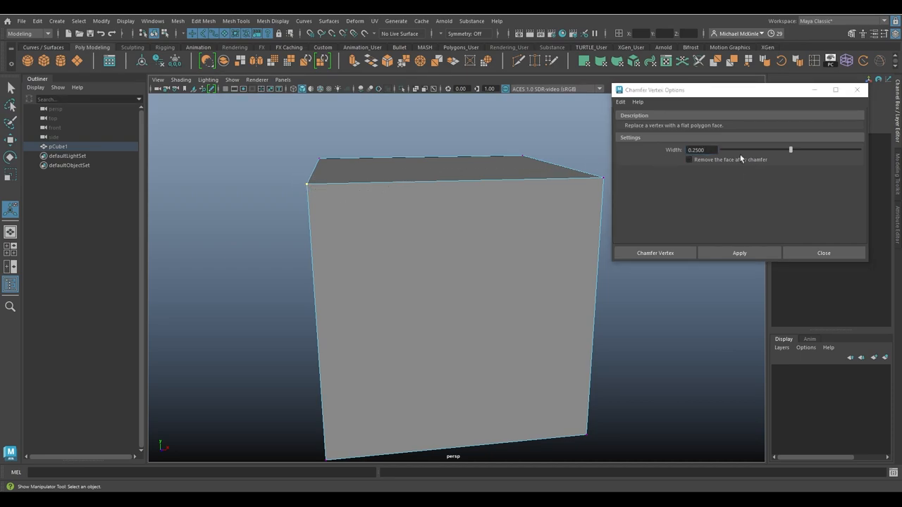
click(689, 159)
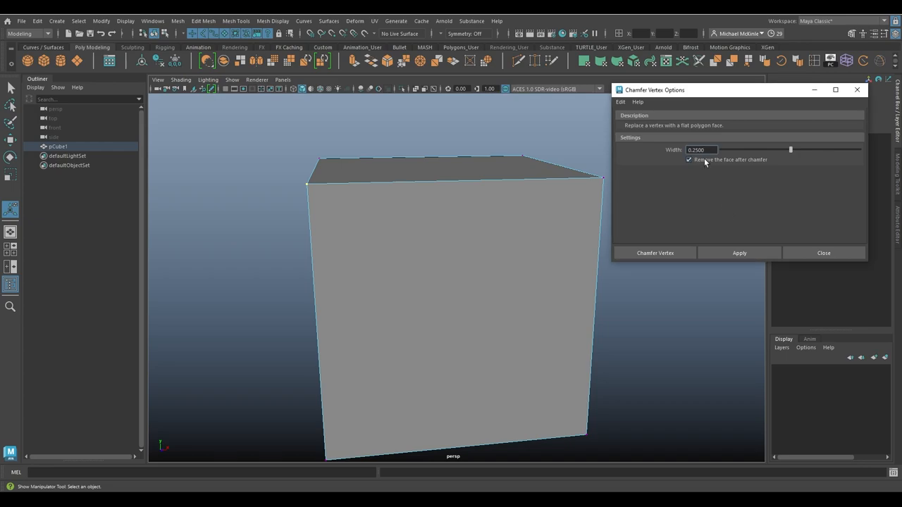
drag(450, 281, 447, 259)
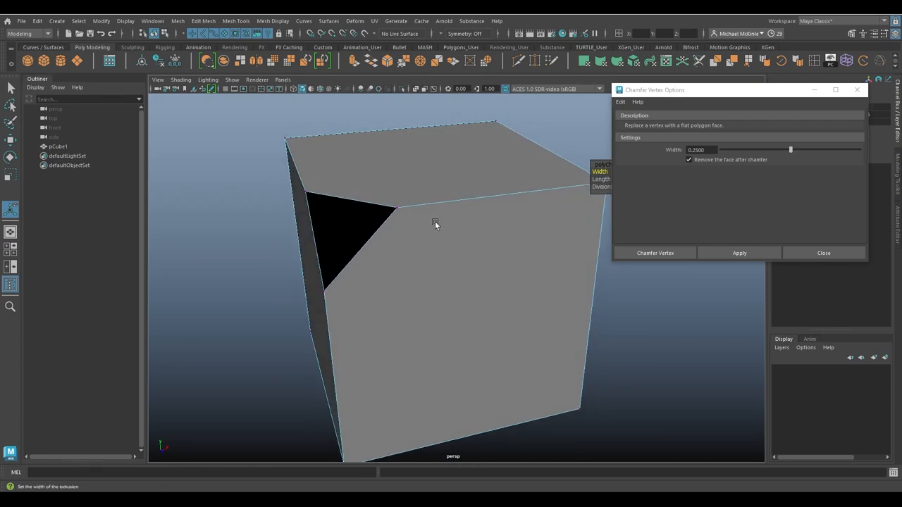
mouse_move(401, 231)
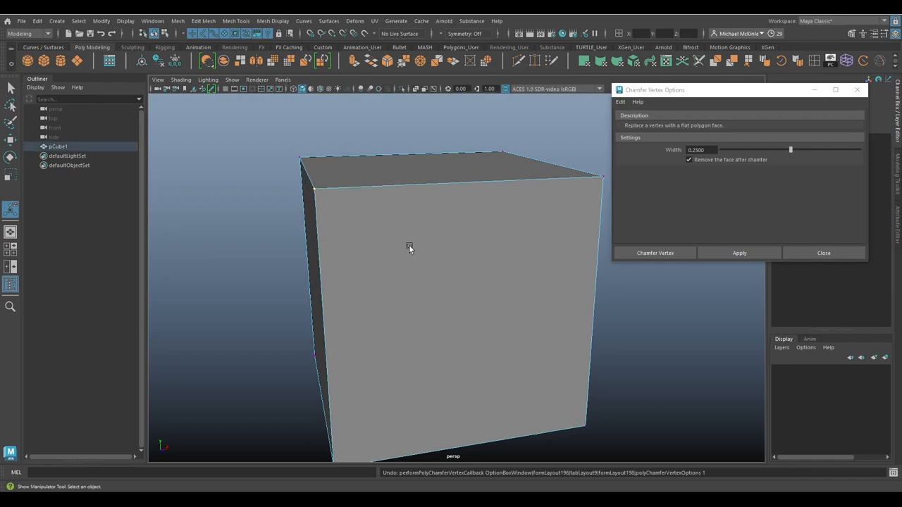
click(689, 159)
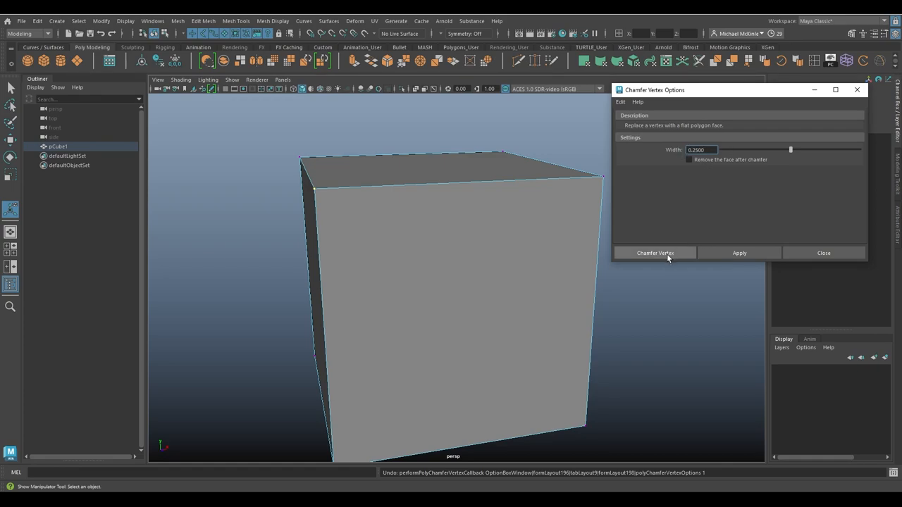
Chamfer the top corner into a flat face and drag its Width to resize the cut.
click(654, 254)
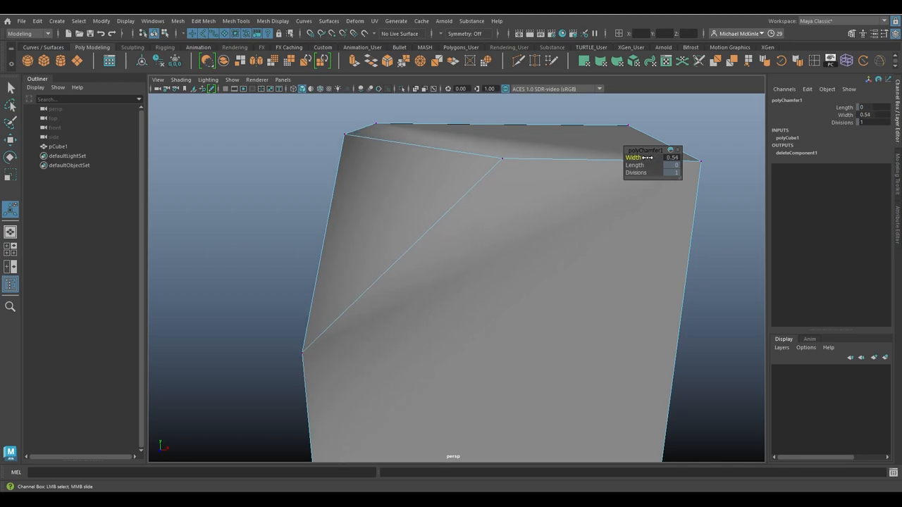
drag(648, 158, 622, 158)
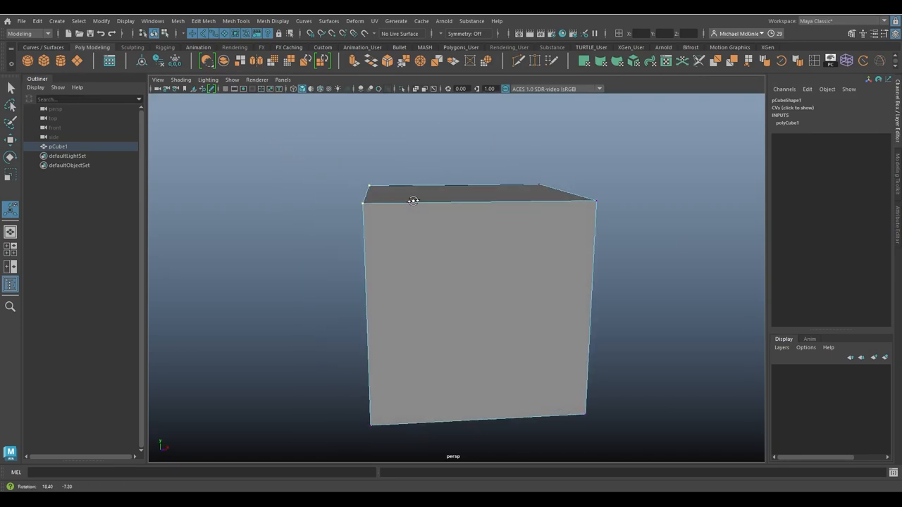
Chamfer the cube's selected corner vertices into flat faces and inspect them from several sides.
drag(414, 200, 538, 253)
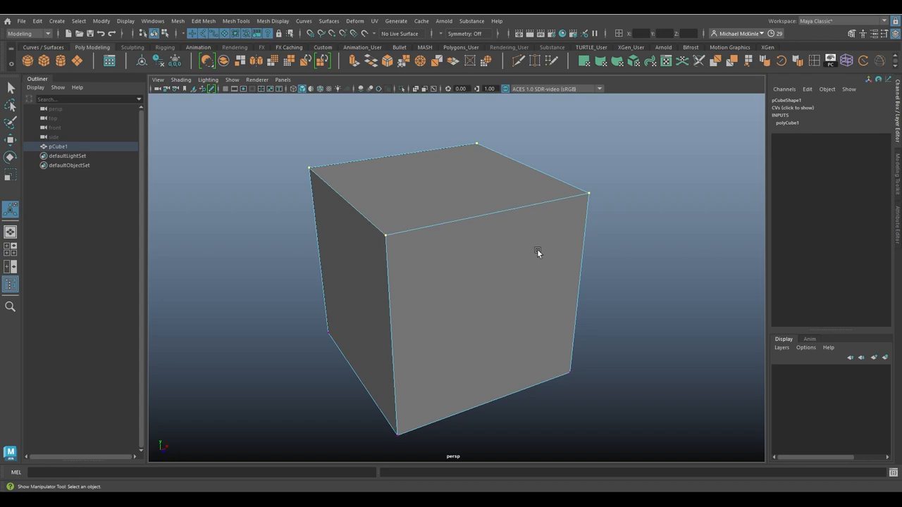
click(203, 21)
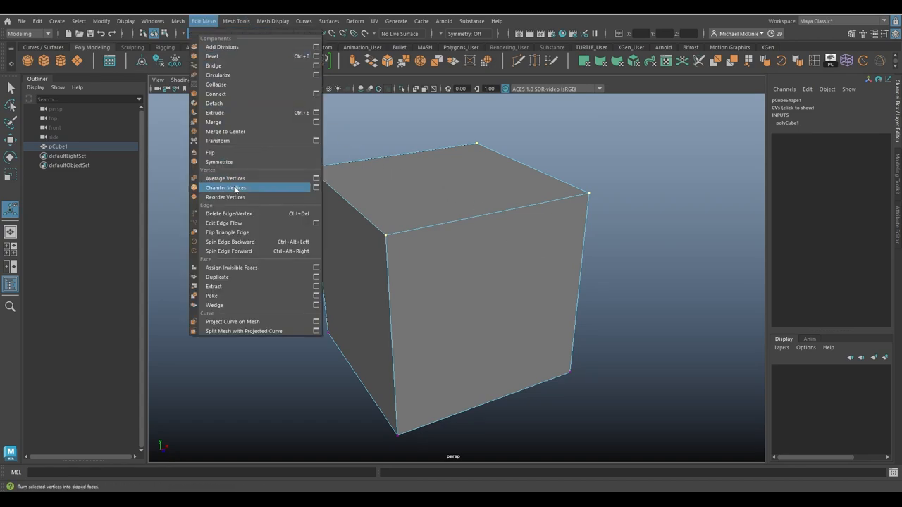
click(226, 187)
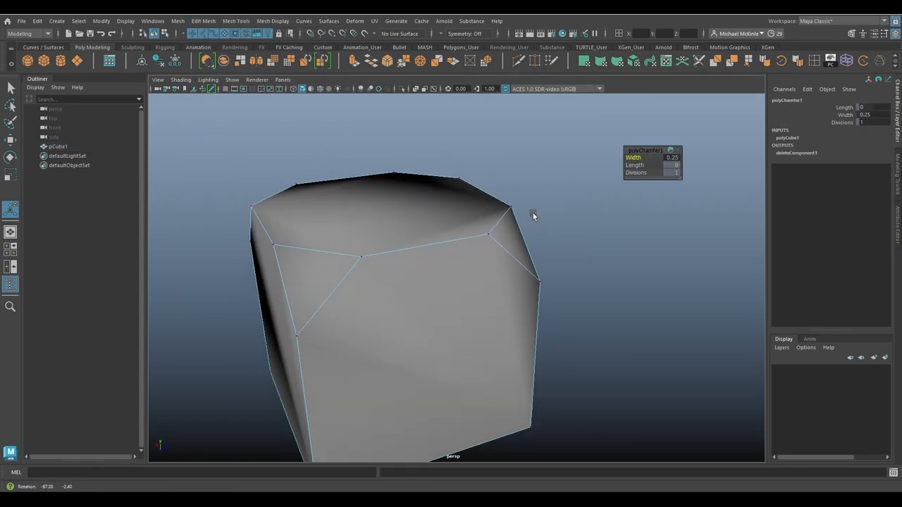
drag(648, 157, 669, 158)
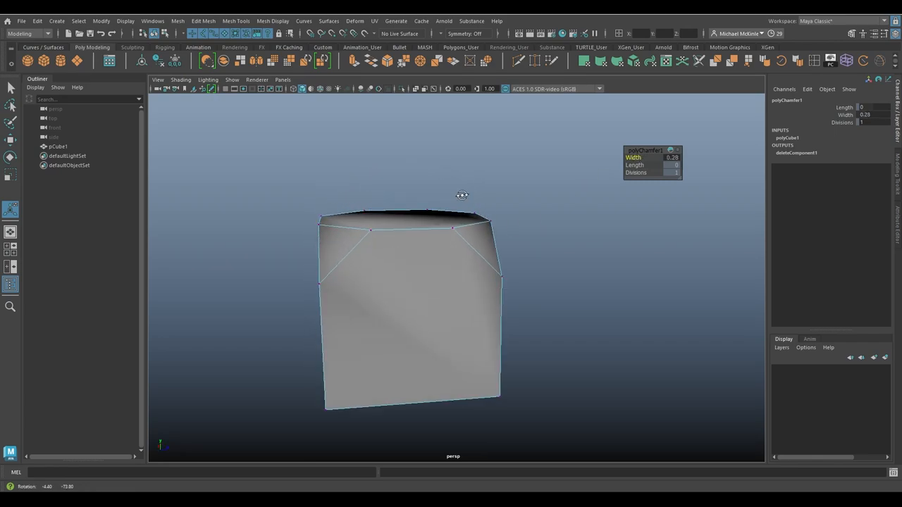
drag(462, 194, 473, 247)
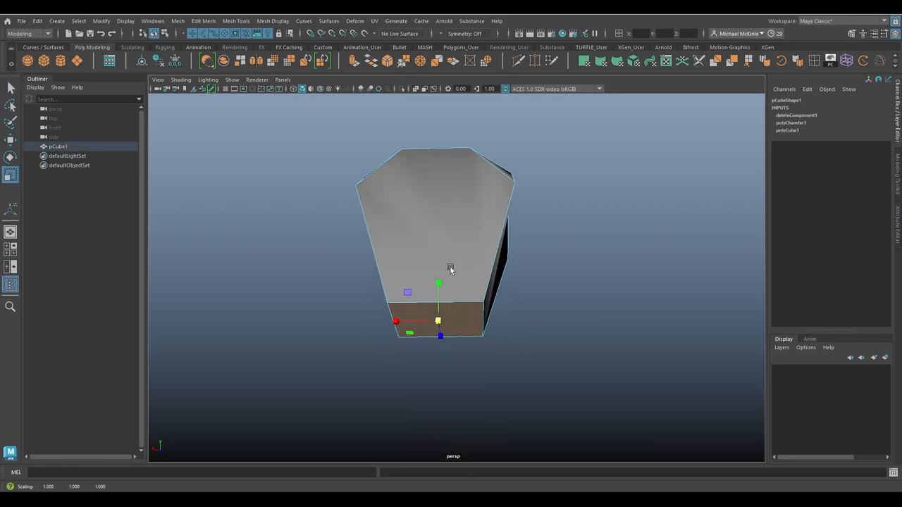
drag(451, 268, 486, 268)
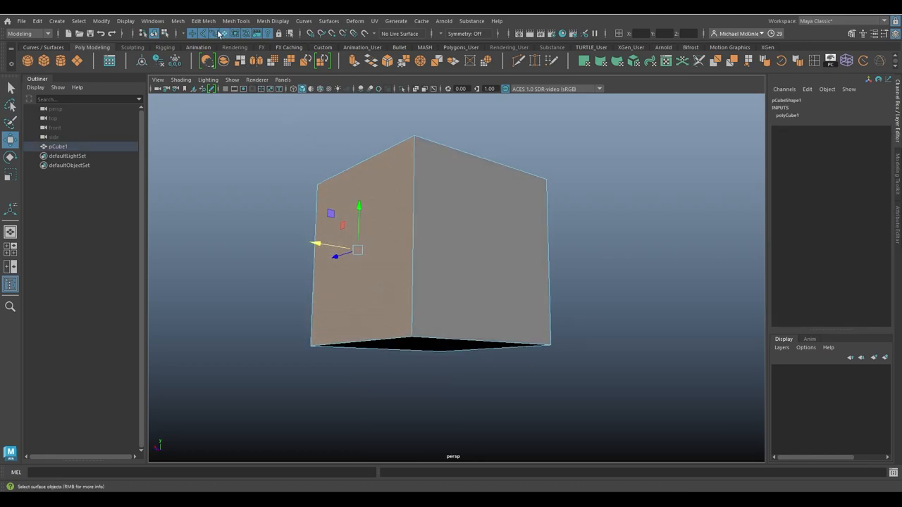
Chamfer the front face's corners into small triangular faces and check them from below.
click(203, 21)
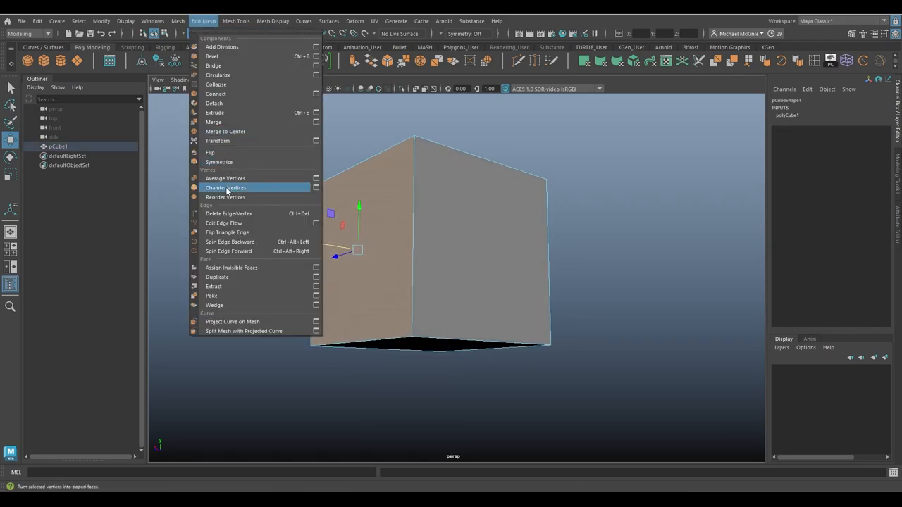
click(225, 187)
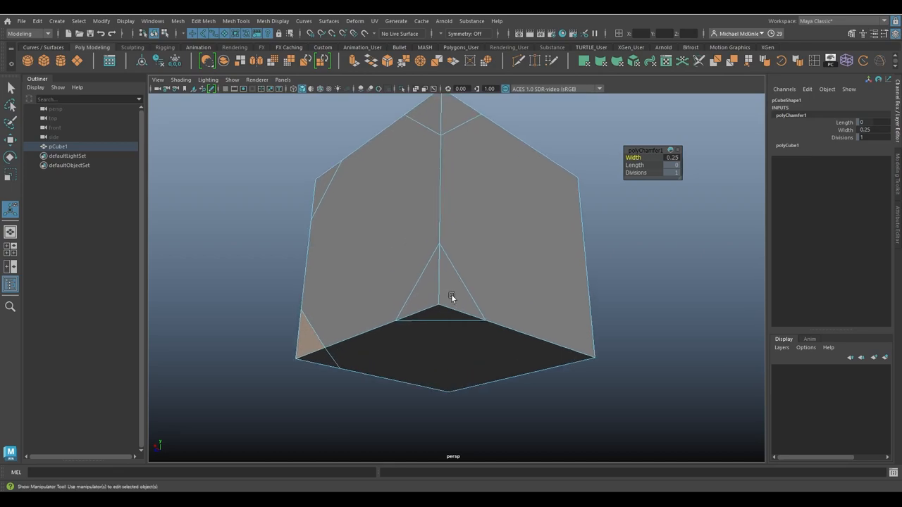
drag(451, 296, 486, 256)
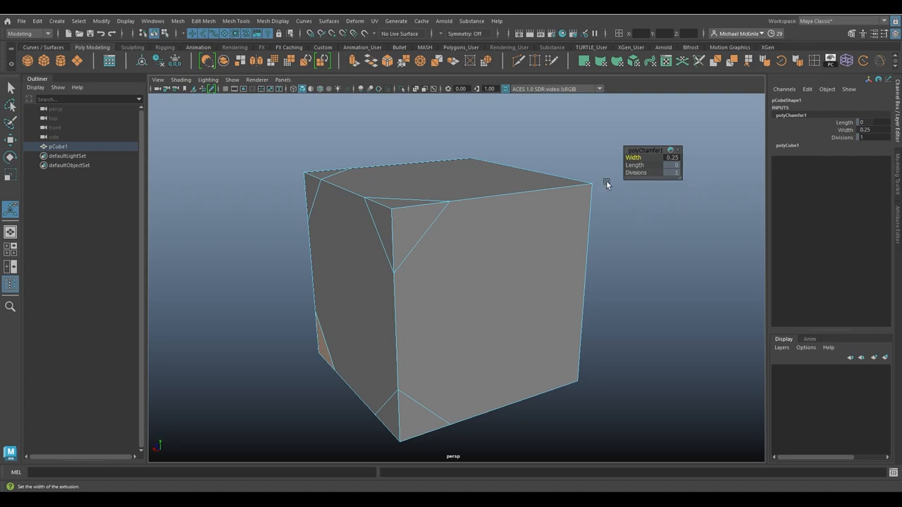
mouse_move(815, 134)
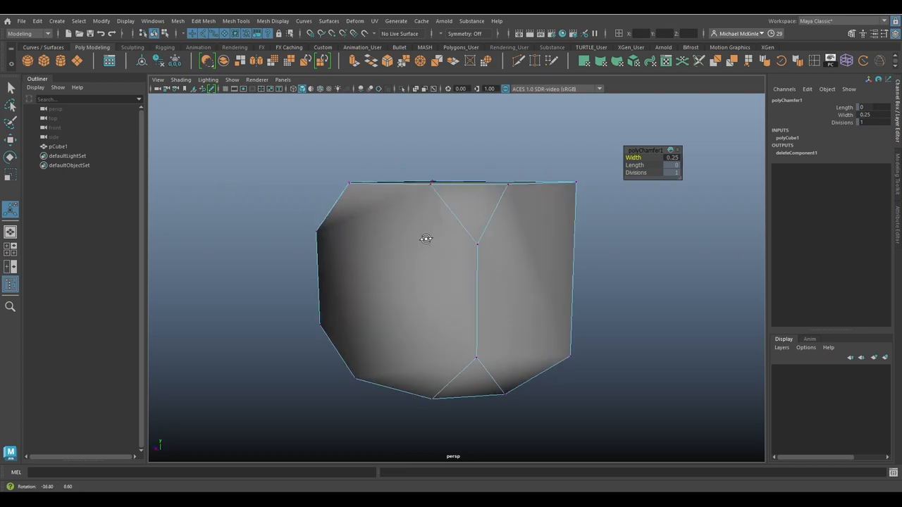
drag(425, 238, 383, 254)
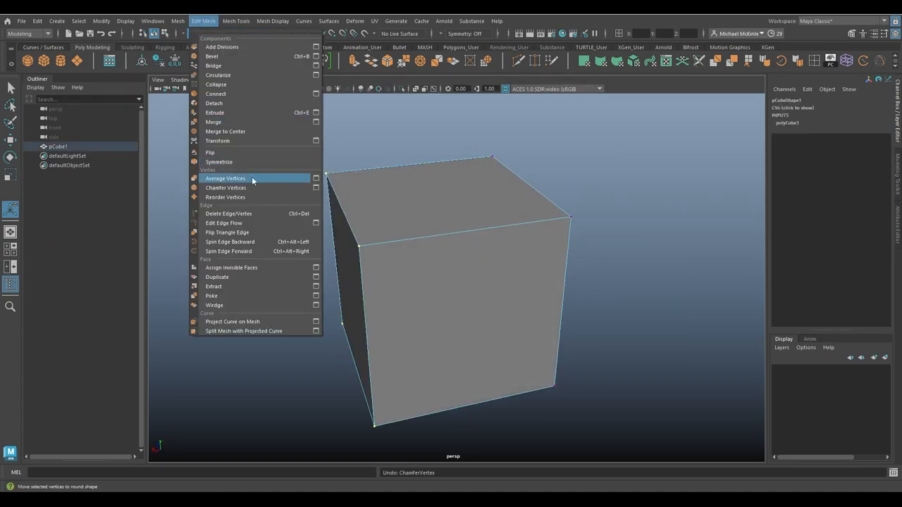
Apply Chamfer Vertices with 'Remove the face after chamfer' on, leaving open corner holes, and inspect them.
click(315, 189)
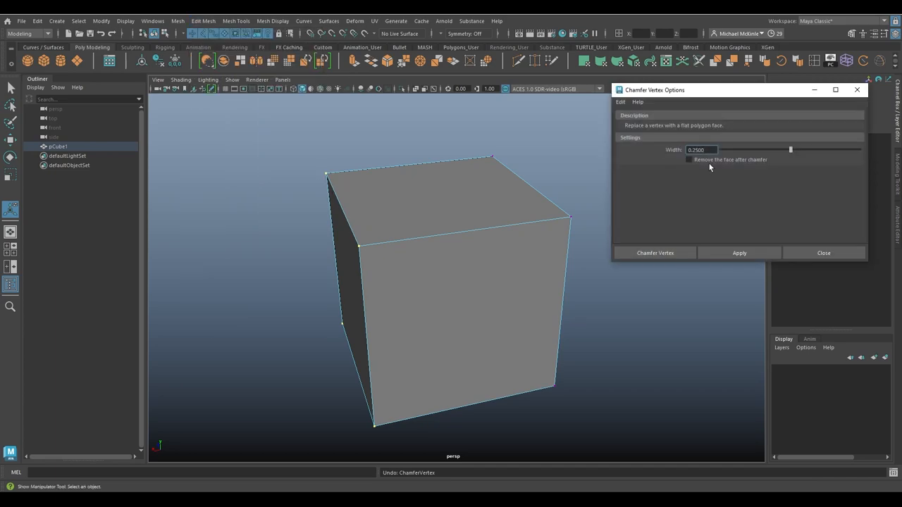
click(689, 160)
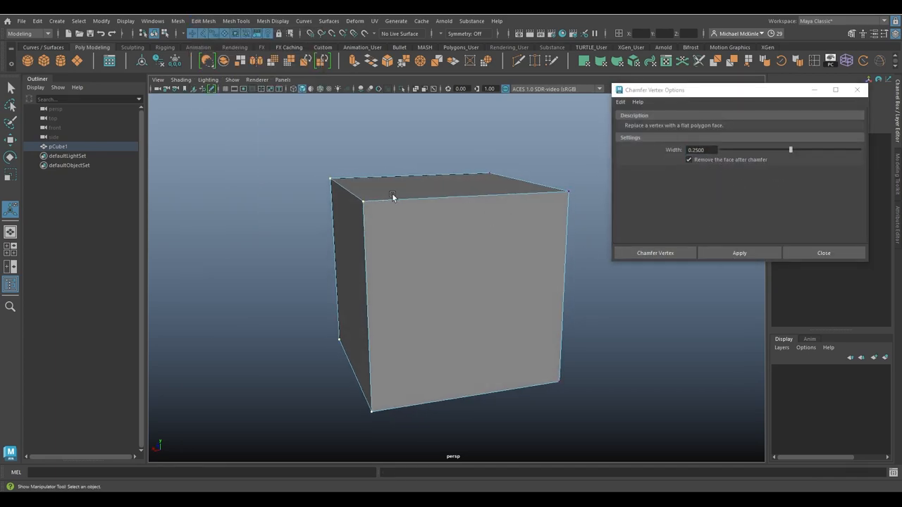
click(738, 253)
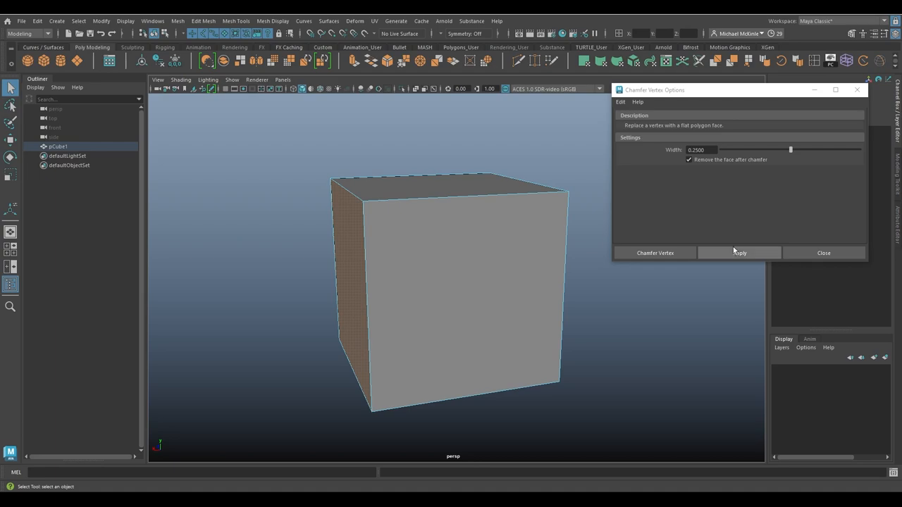
drag(451, 282, 522, 204)
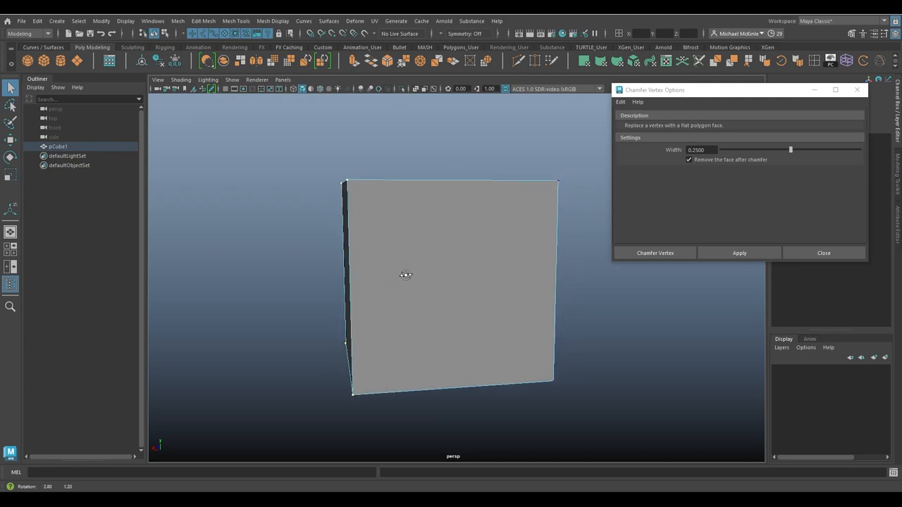
drag(406, 275, 380, 271)
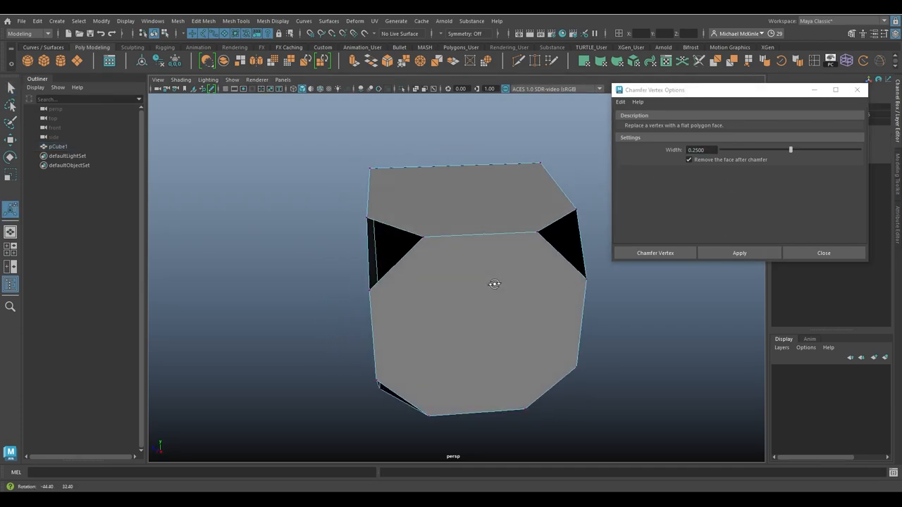
drag(493, 285, 363, 274)
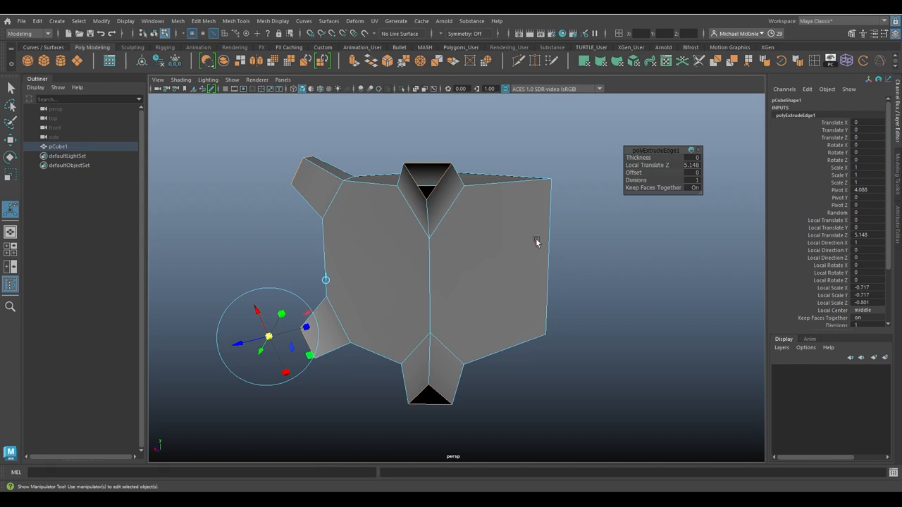
Orbit the model to view the extruded spout-like protrusions from another angle.
drag(535, 242, 242, 186)
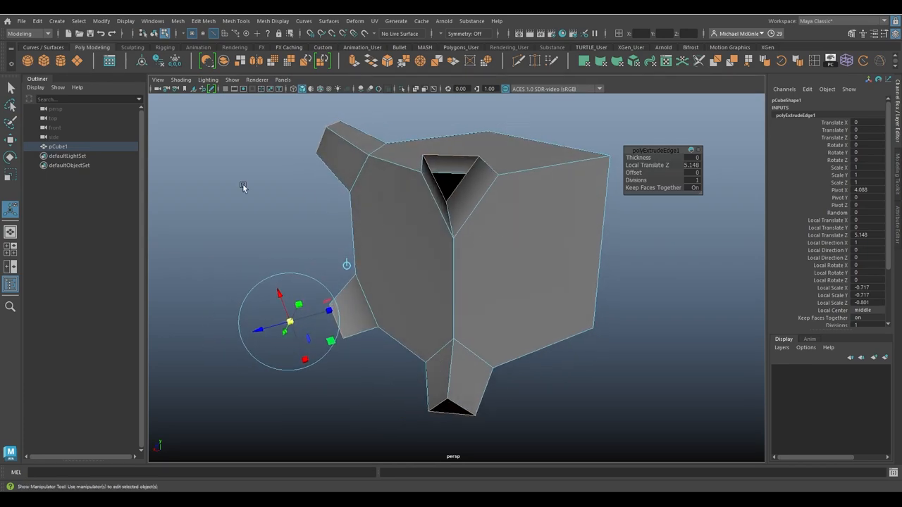